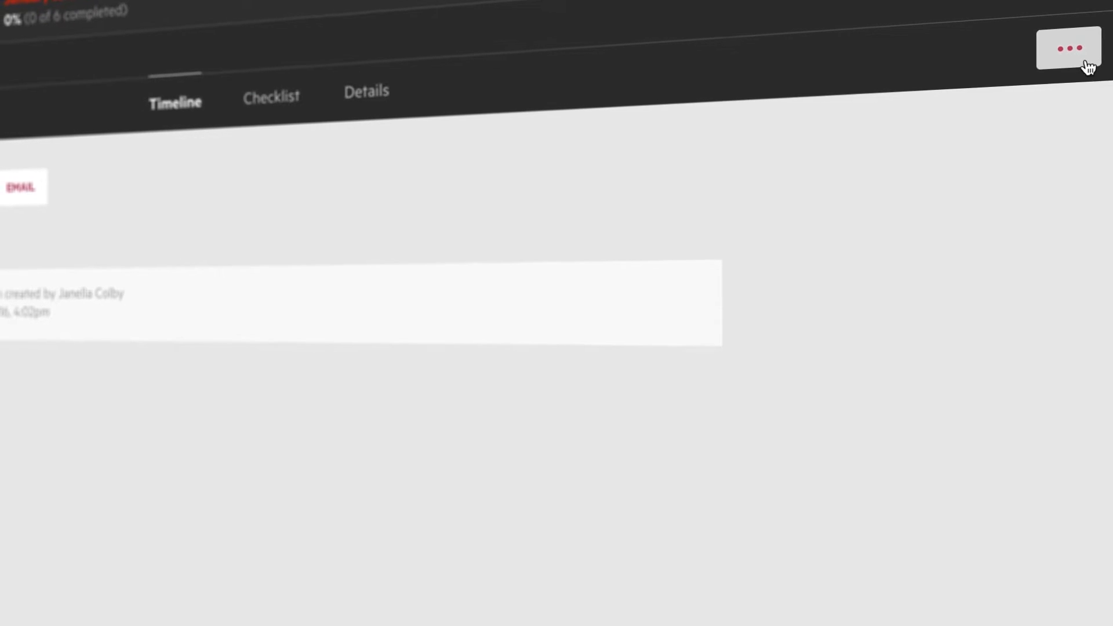
Open the more-actions list for the work item.
left_click(1068, 48)
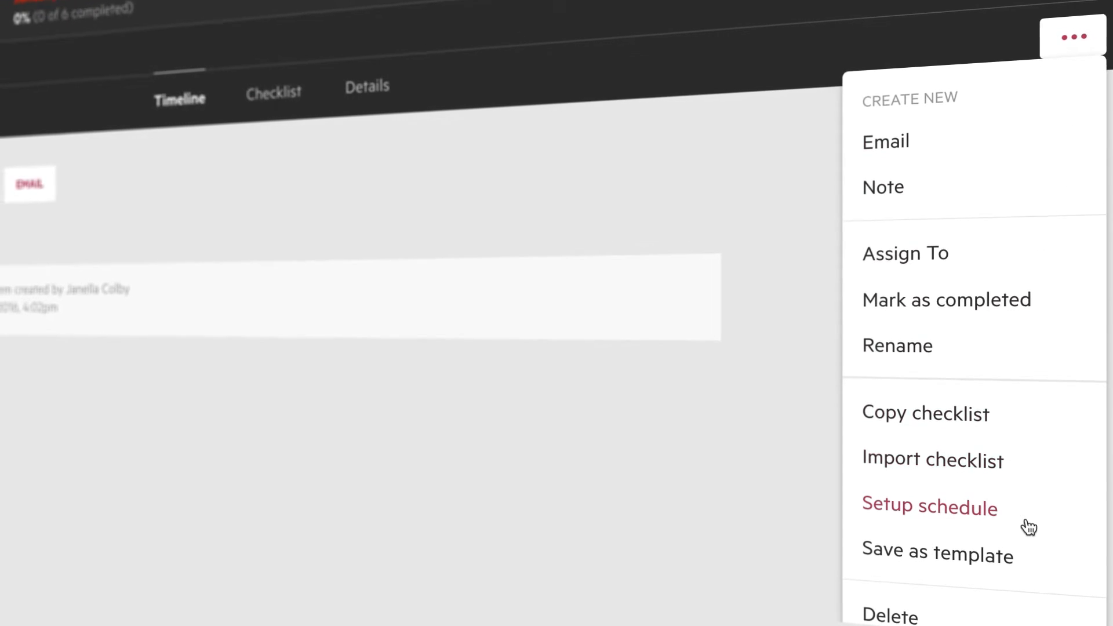
Start a repeating schedule set to repeat every Month, Forever.
left_click(929, 506)
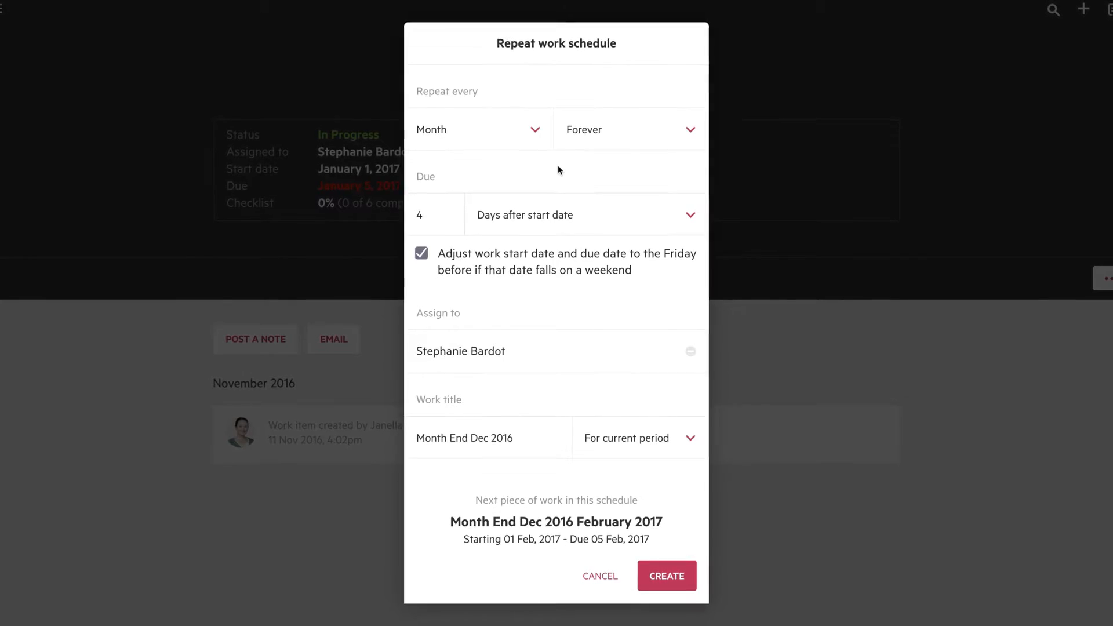
left_click(479, 129)
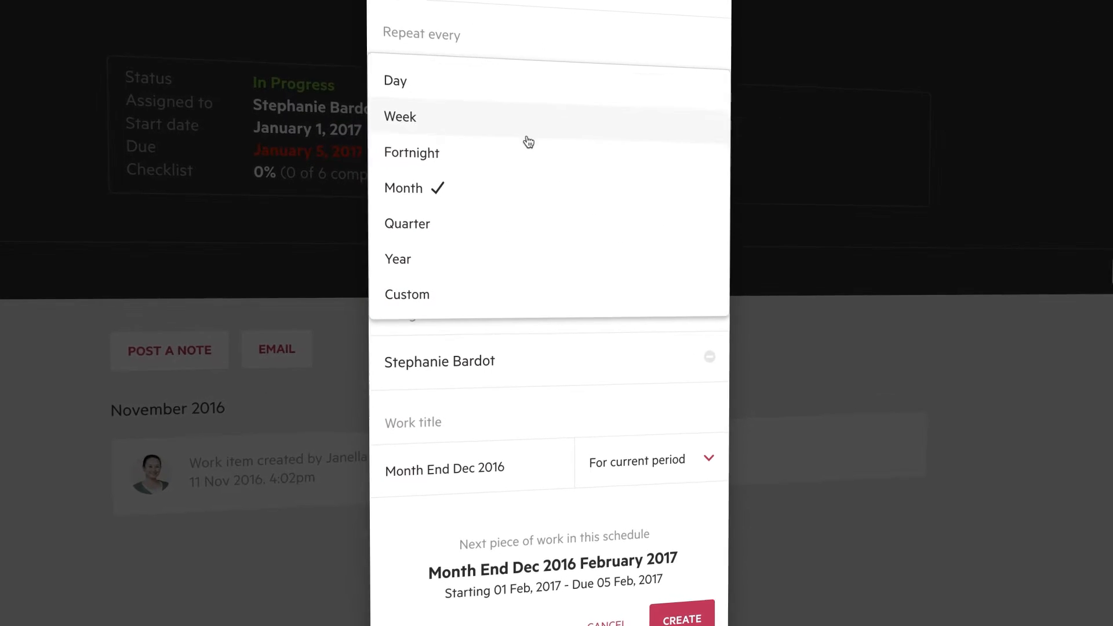
left_click(403, 187)
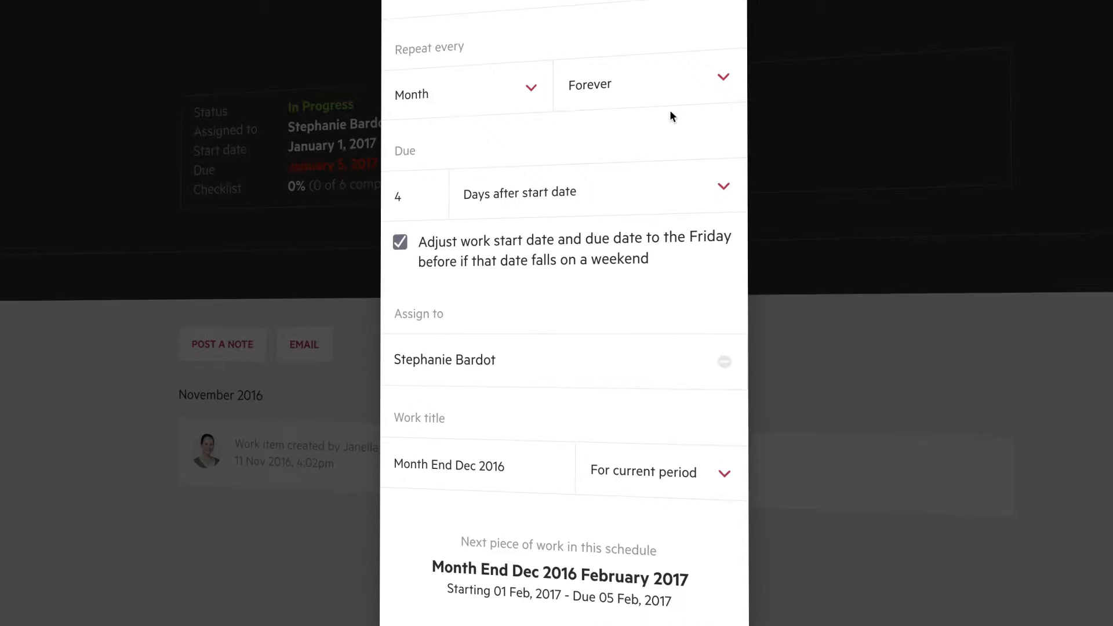
left_click(647, 85)
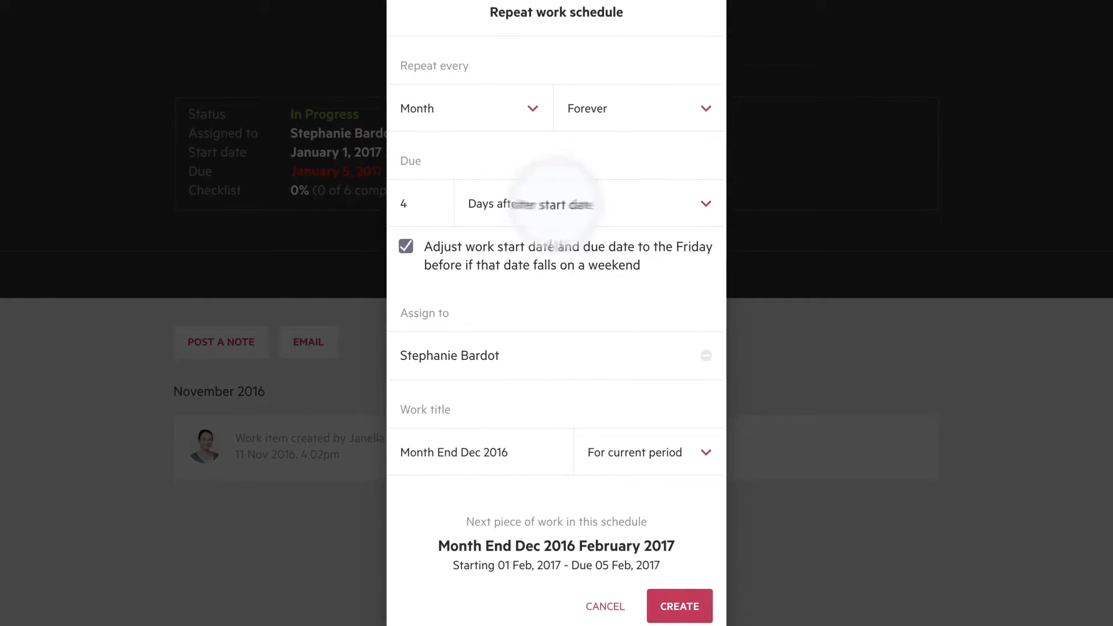
Keep the due rule as Days after start date (4 days).
left_click(582, 203)
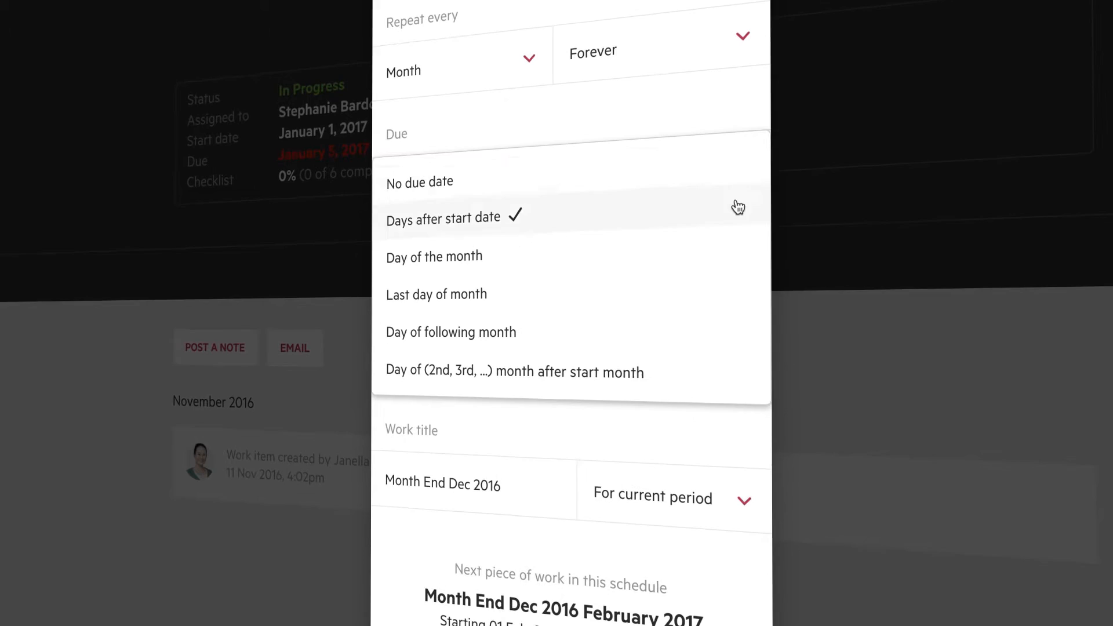
left_click(442, 217)
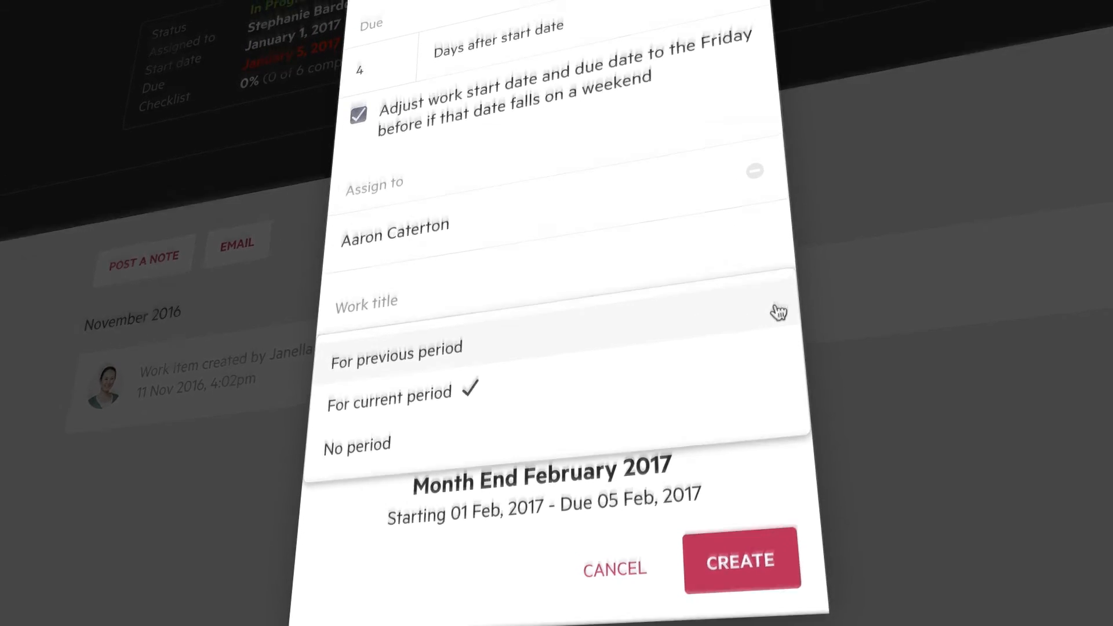
Name work items For previous period, create the schedule, and open a Month End card from the board.
left_click(395, 348)
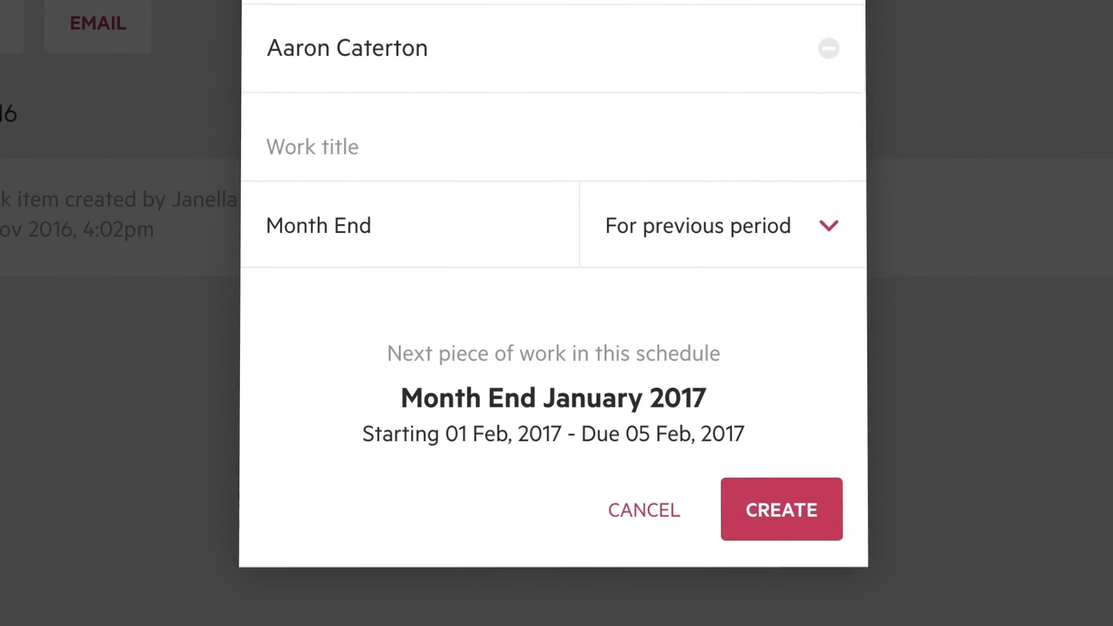
left_click(780, 509)
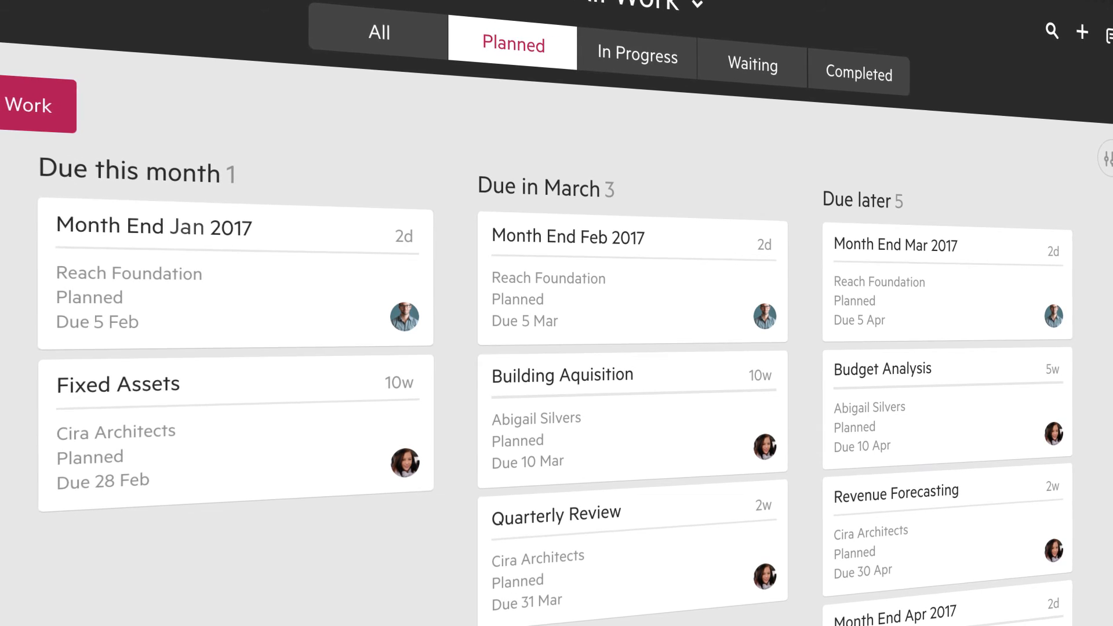
left_click(152, 227)
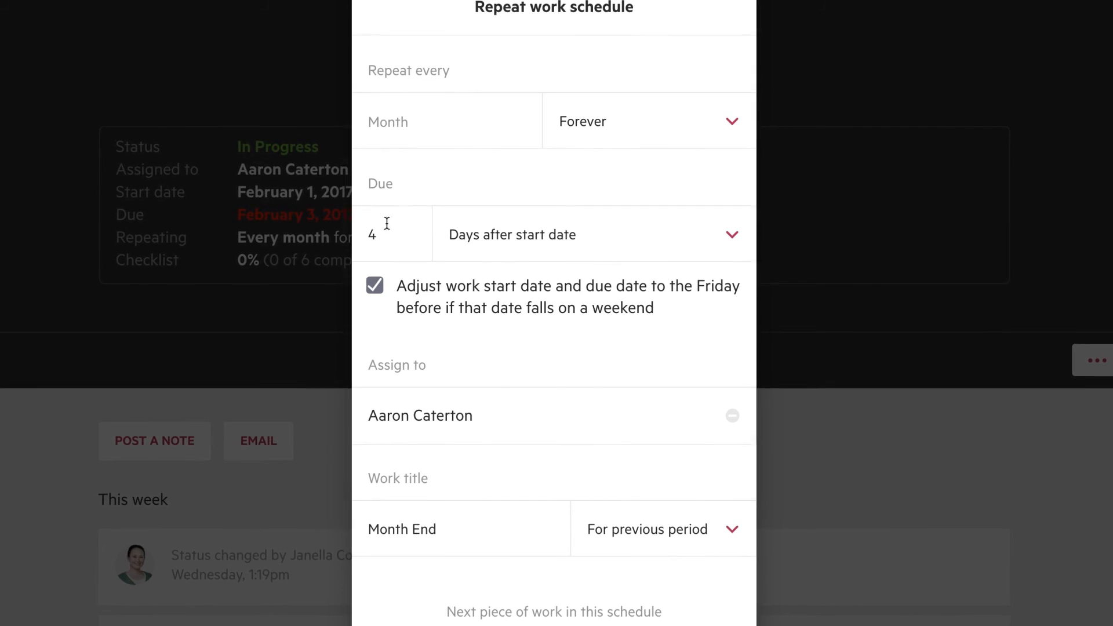
Reopen the schedule for editing and confirm deleting the repeat with all future work.
left_click(647, 121)
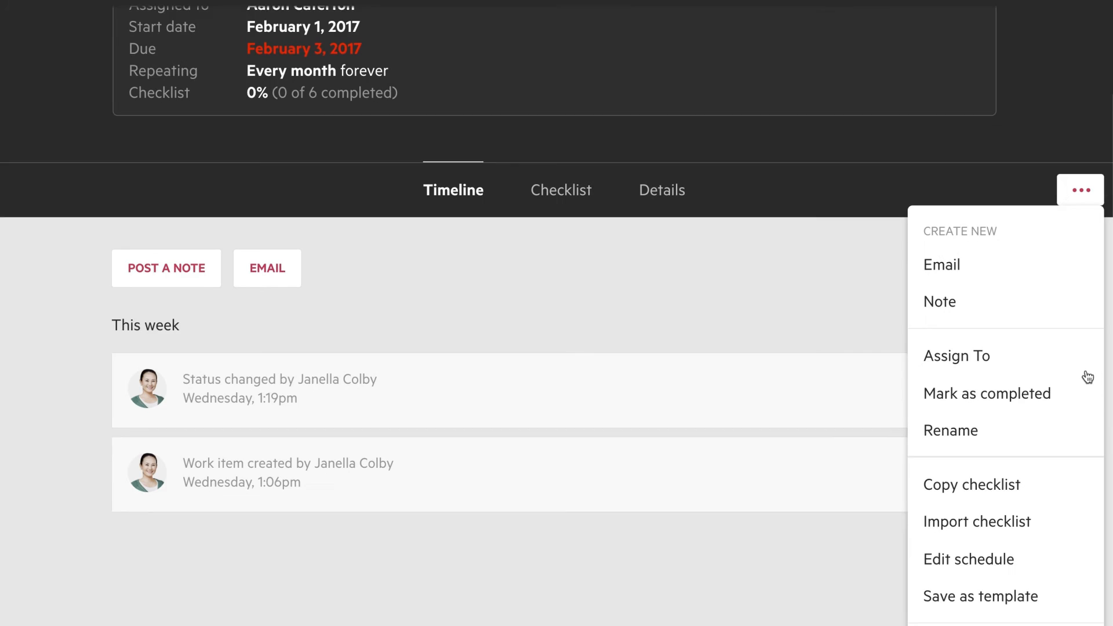
left_click(967, 559)
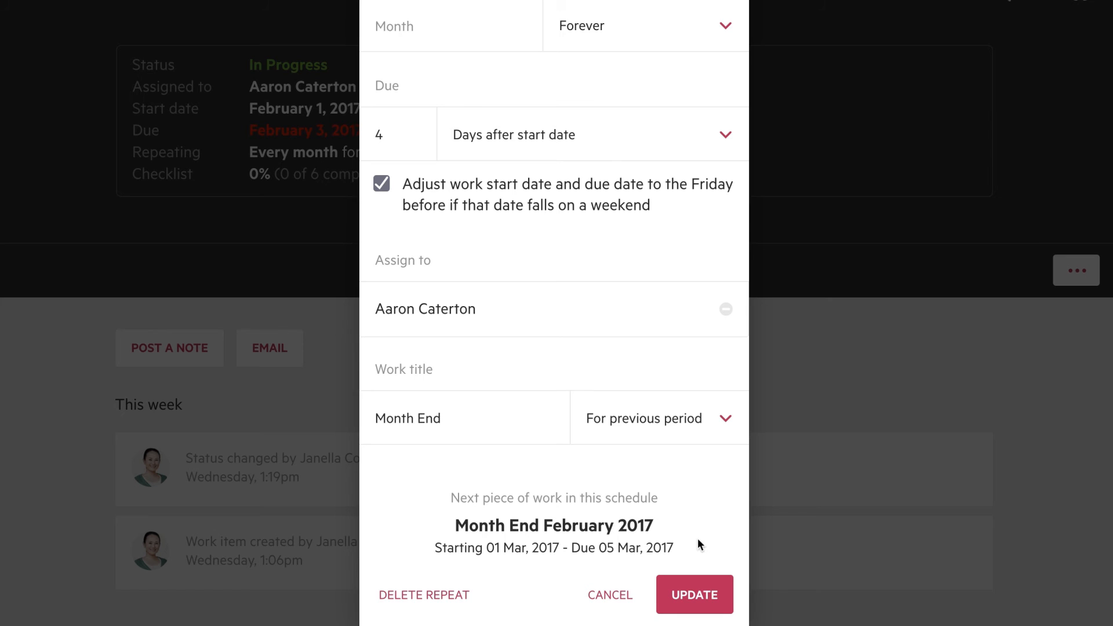
mouse_move(430, 607)
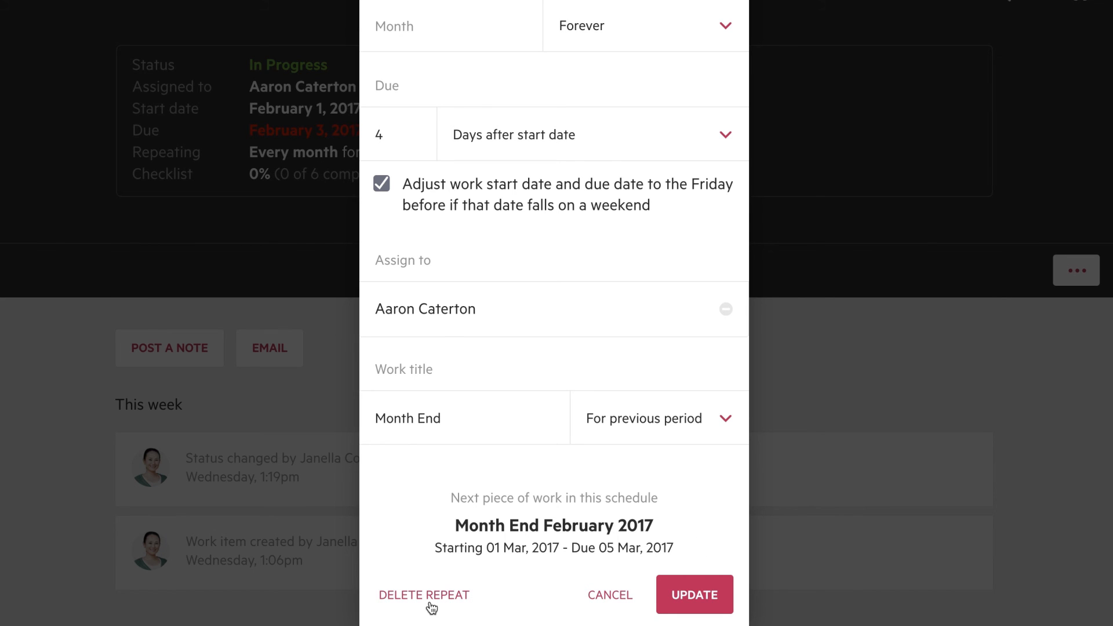
left_click(424, 594)
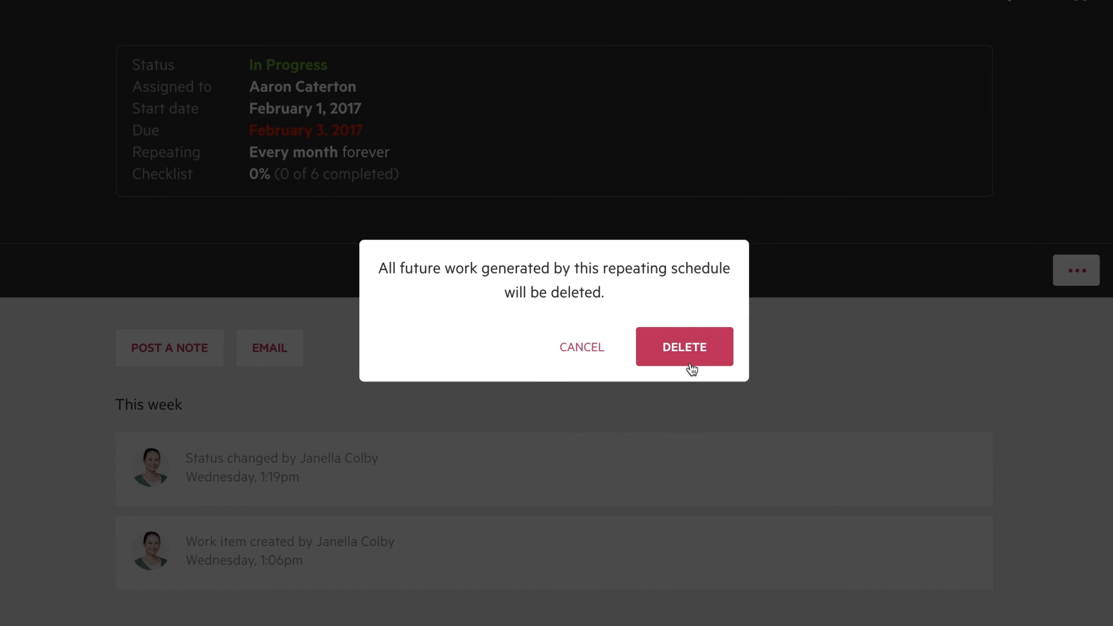